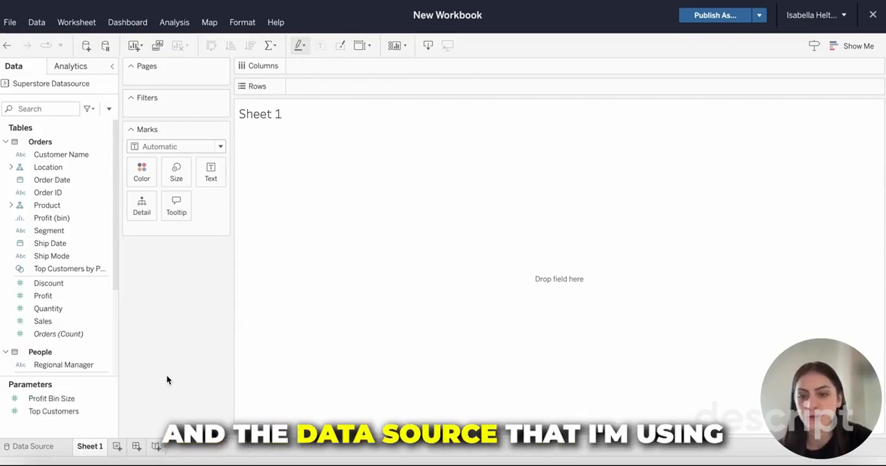
mouse_move(196, 393)
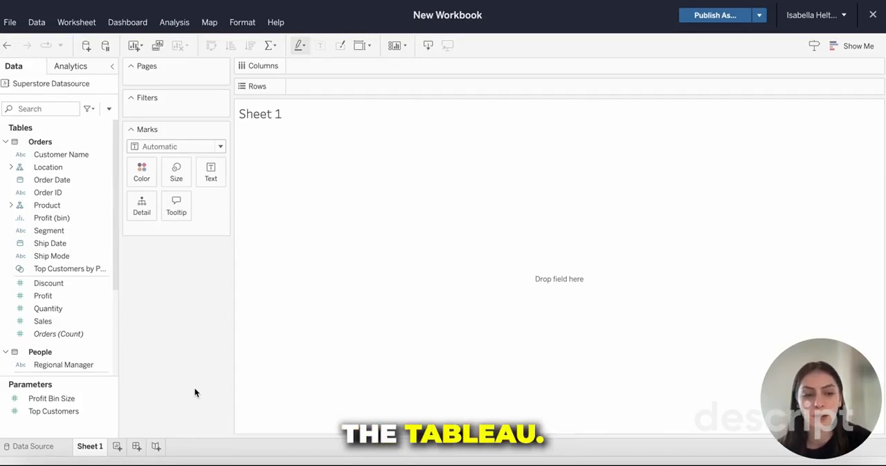
mouse_move(125, 390)
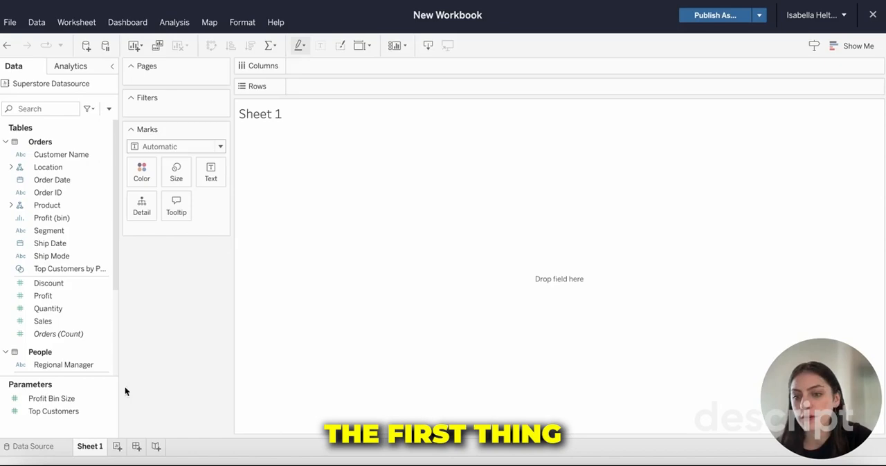
mouse_move(177, 403)
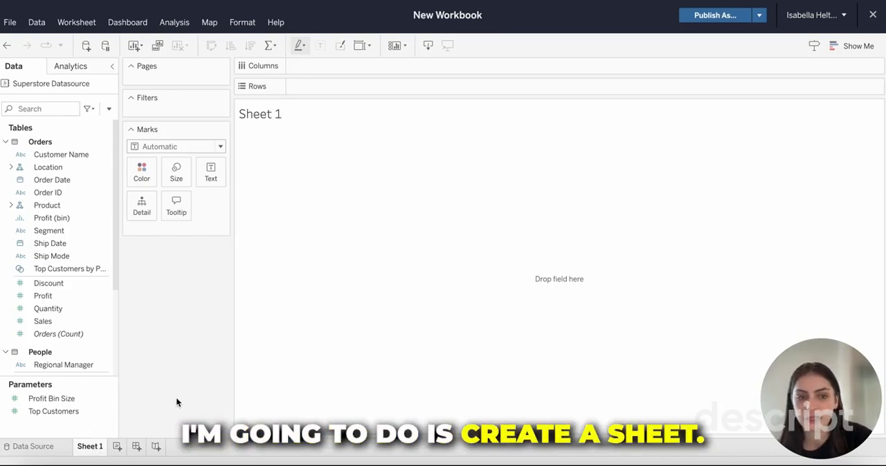
mouse_move(254, 354)
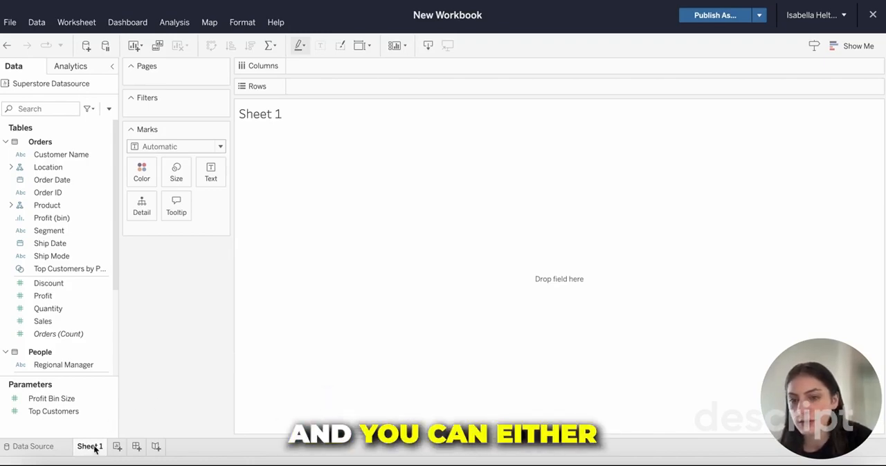
Rename Sheet 1 to 'Profit Ratio by Geography'
right_click(90, 446)
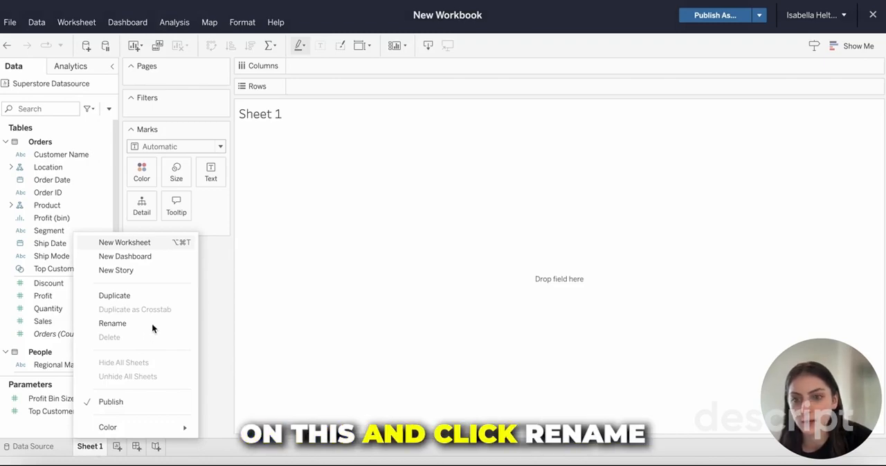
mouse_move(201, 349)
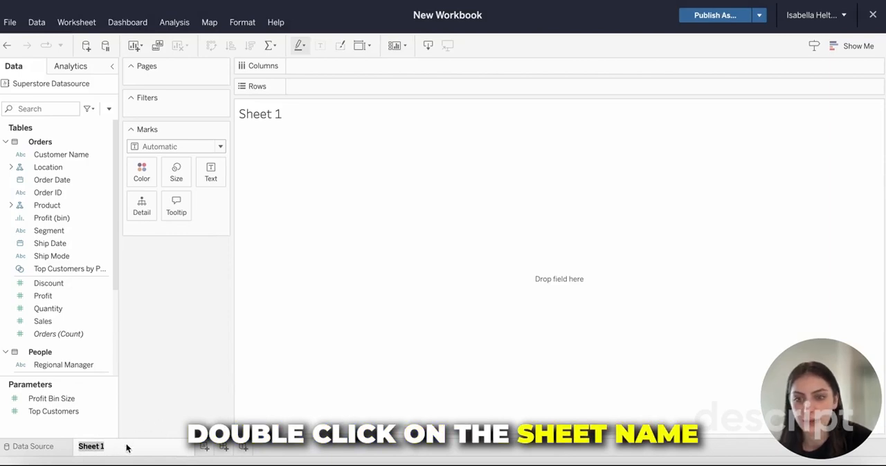
right_click(90, 446)
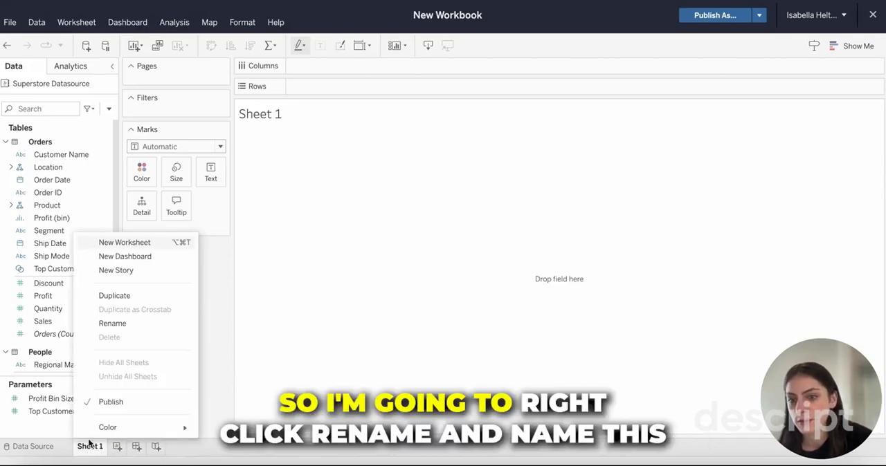
left_click(112, 323)
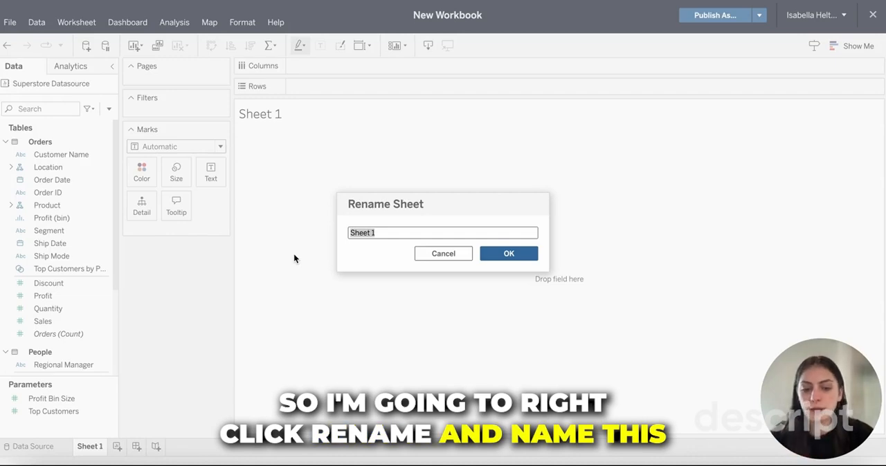
type("Profit Ratio")
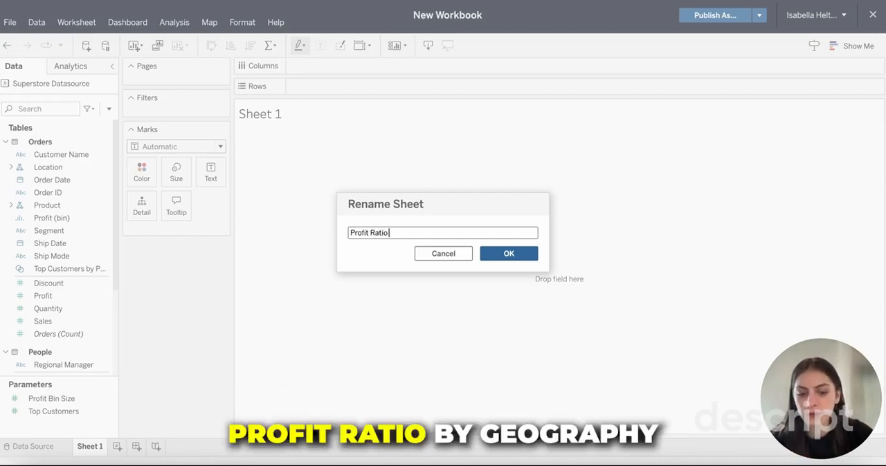
type("by Geography")
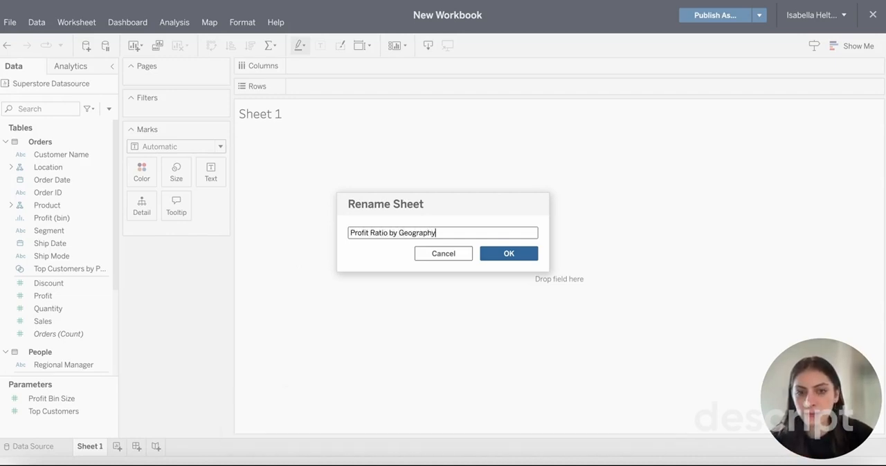
left_click(509, 253)
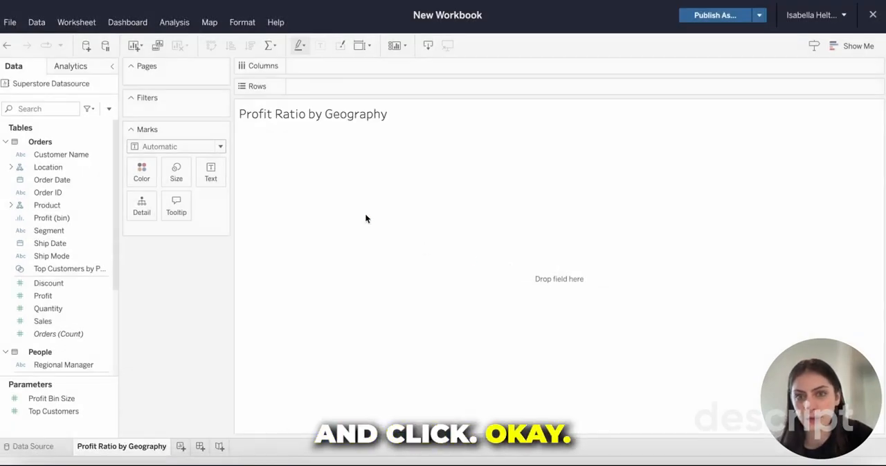
mouse_move(314, 297)
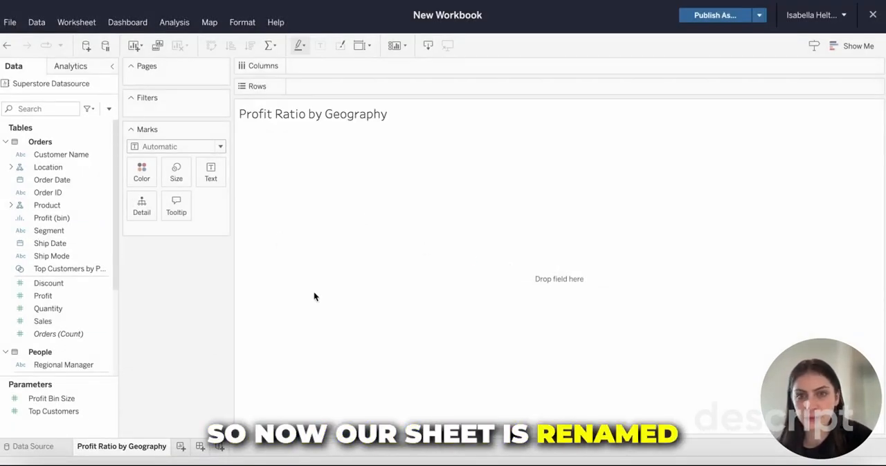
mouse_move(245, 282)
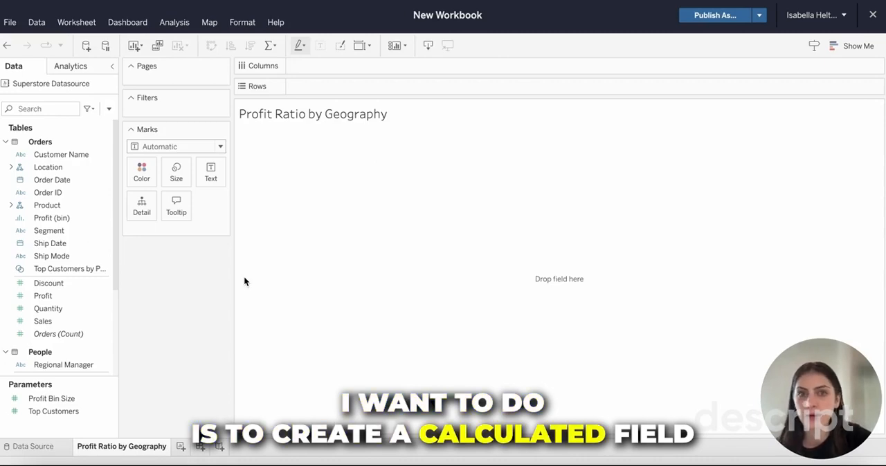
Create a calculated field 'Profit Ratio' with formula SUM([Profit])/SUM([Sales])
left_click(173, 22)
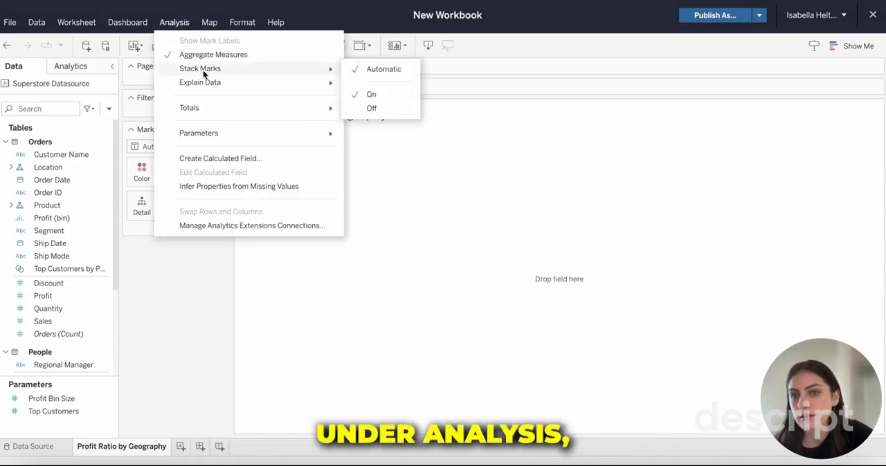
left_click(220, 157)
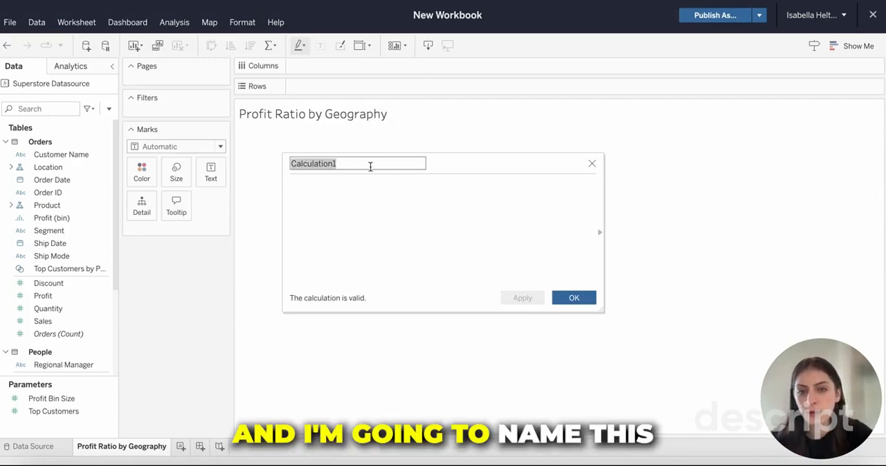
type("Profit")
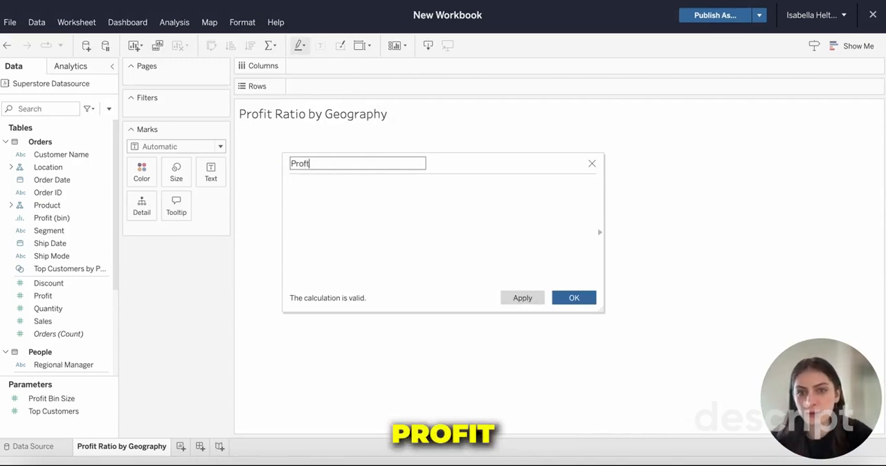
type("Ratio")
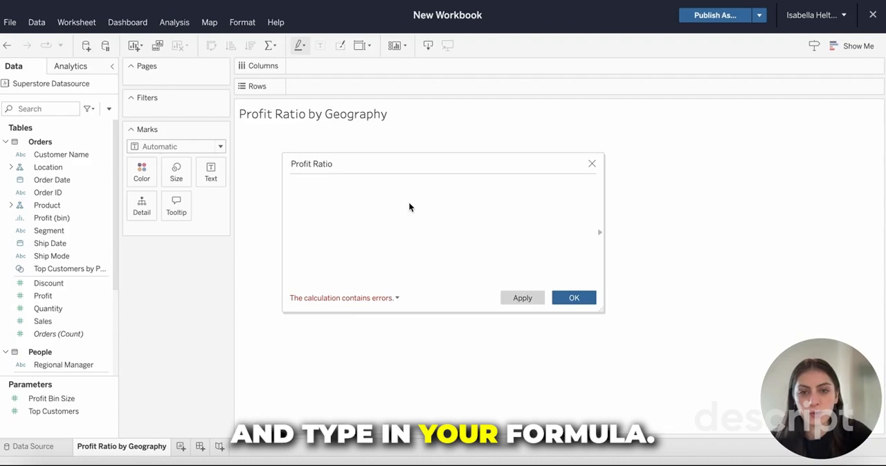
type("sum")
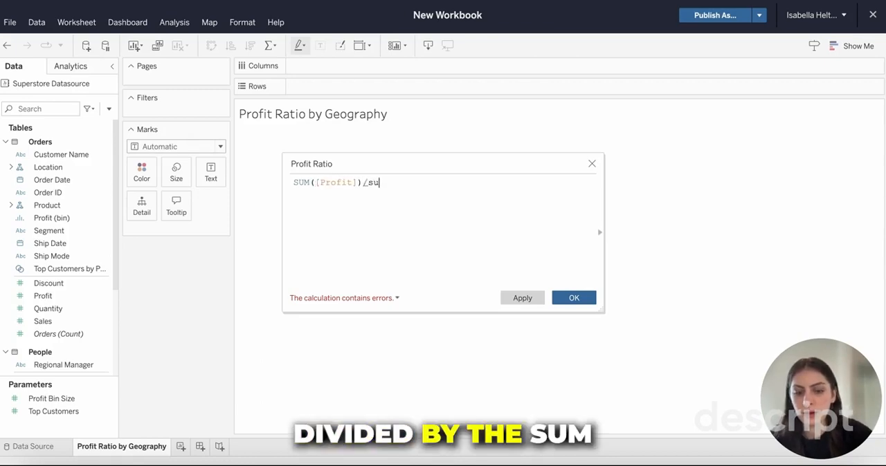
type("SUM(")
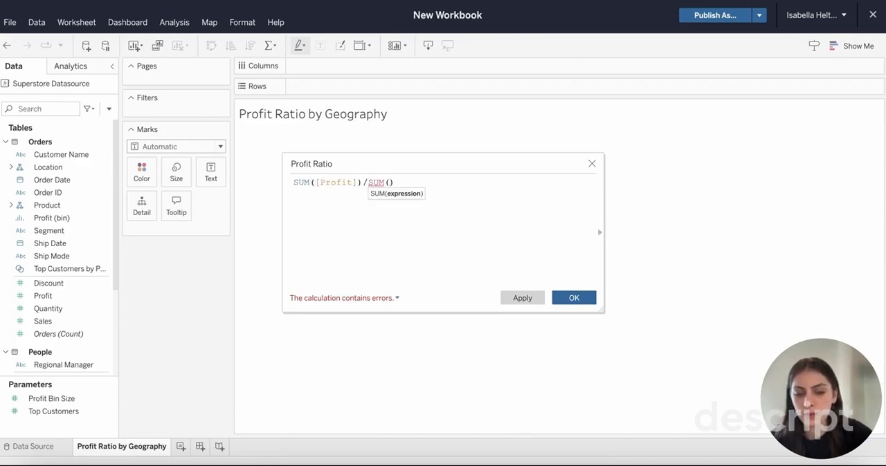
type("sales]")
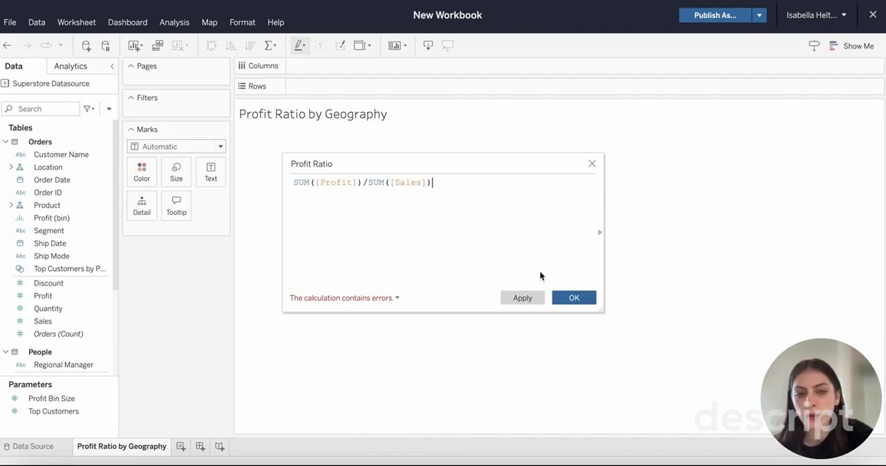
Confirm the Profit Ratio calculation so it appears among the measures
scroll("down", 3)
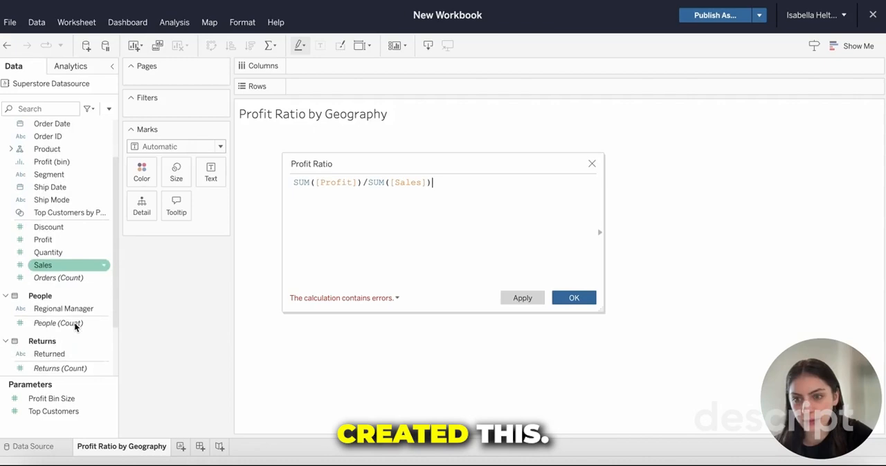
scroll("down", 3)
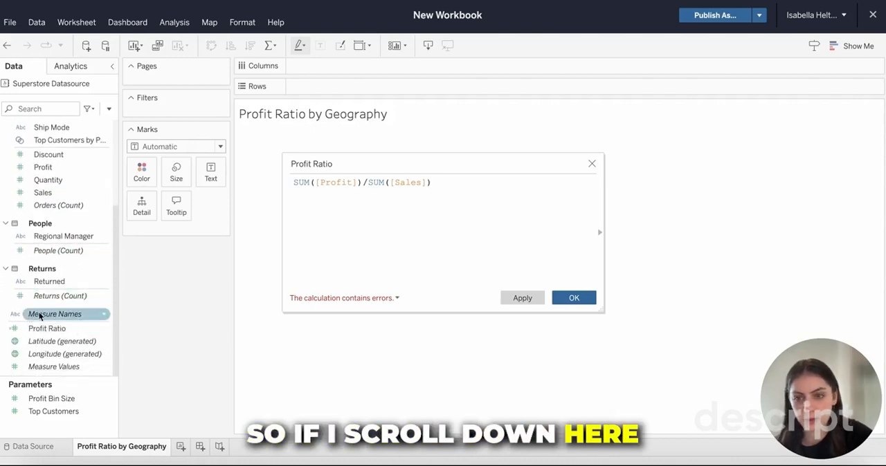
left_click(46, 329)
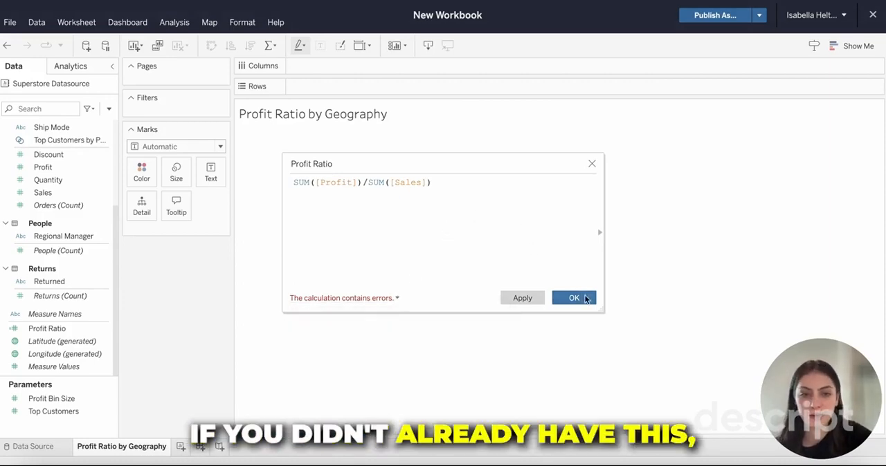
mouse_move(499, 172)
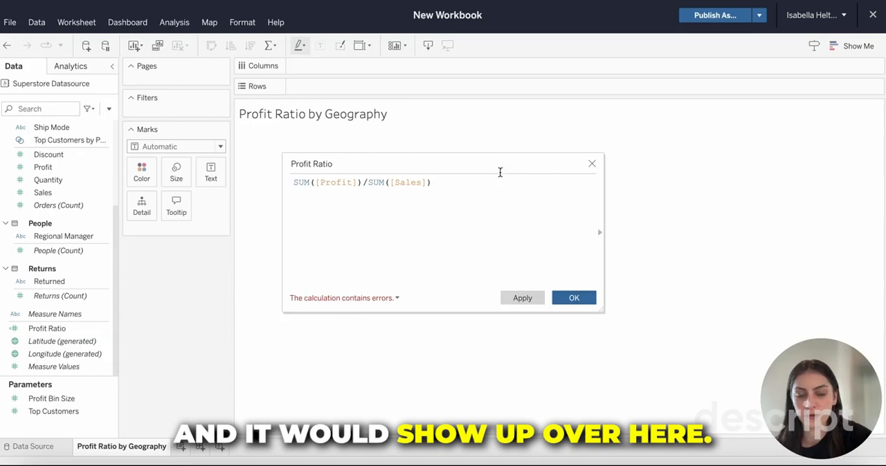
left_click(591, 164)
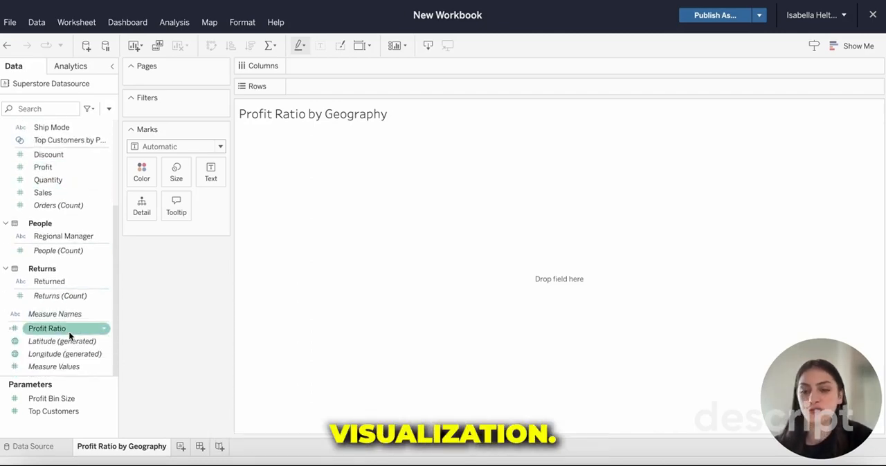
mouse_move(69, 335)
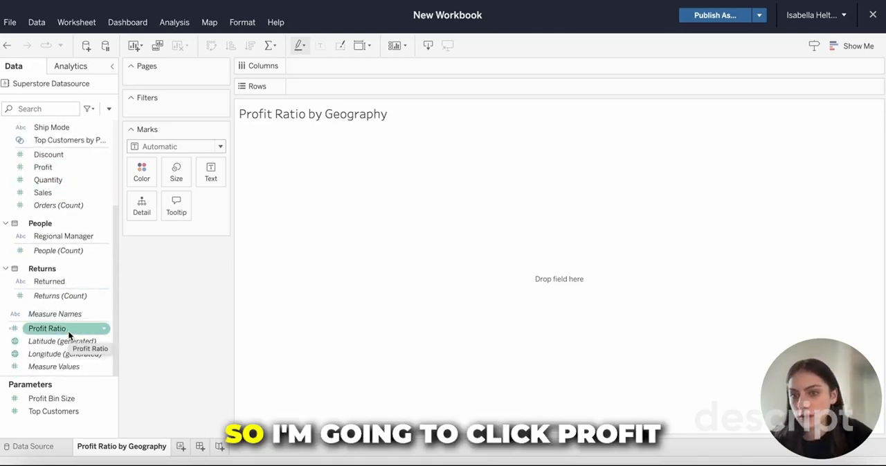
mouse_move(58, 296)
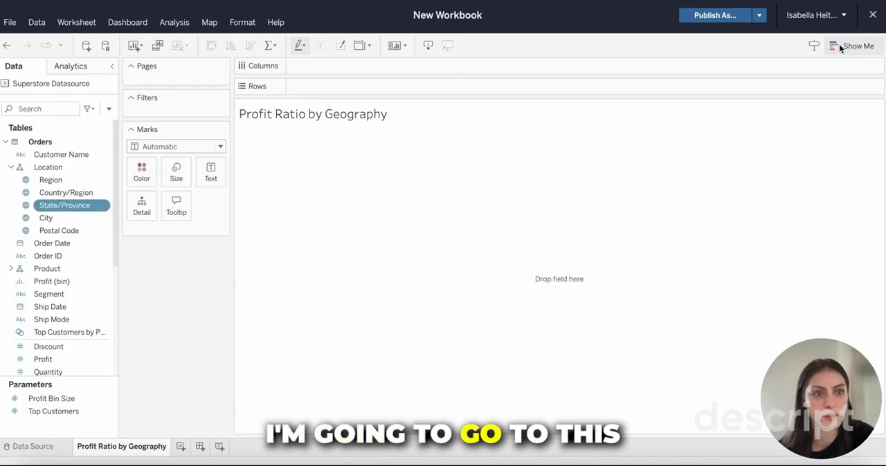
mouse_move(840, 49)
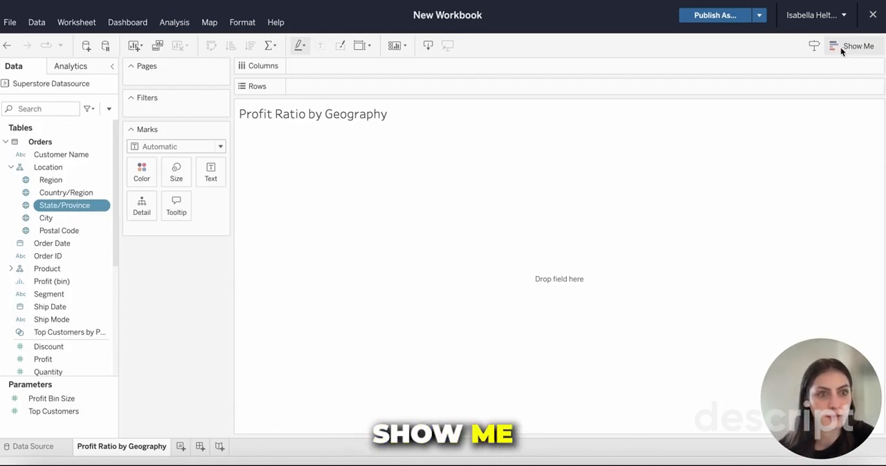
Open Show Me for Profit Ratio and State/Province to build a filled map
left_click(858, 45)
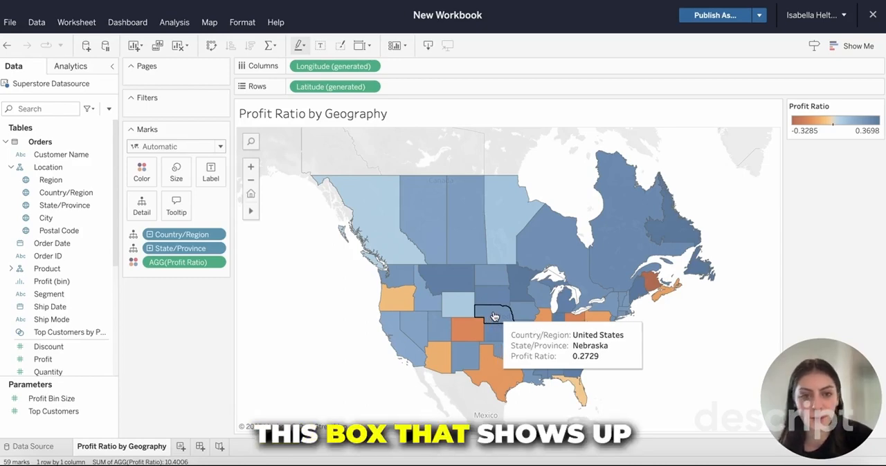
mouse_move(493, 296)
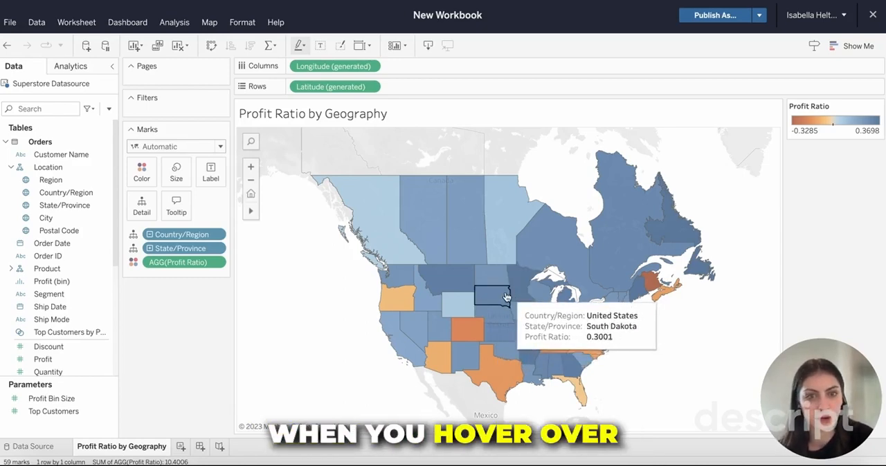
mouse_move(494, 312)
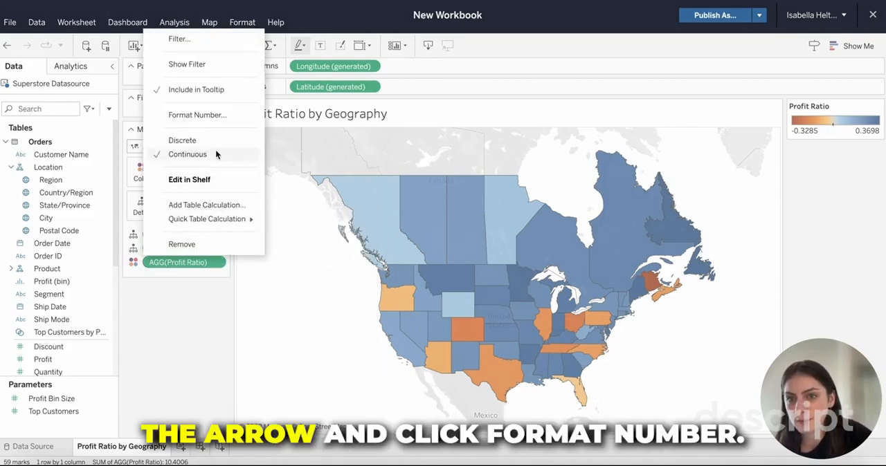
Format the AGG(Profit Ratio) numbers as Percentage
left_click(197, 115)
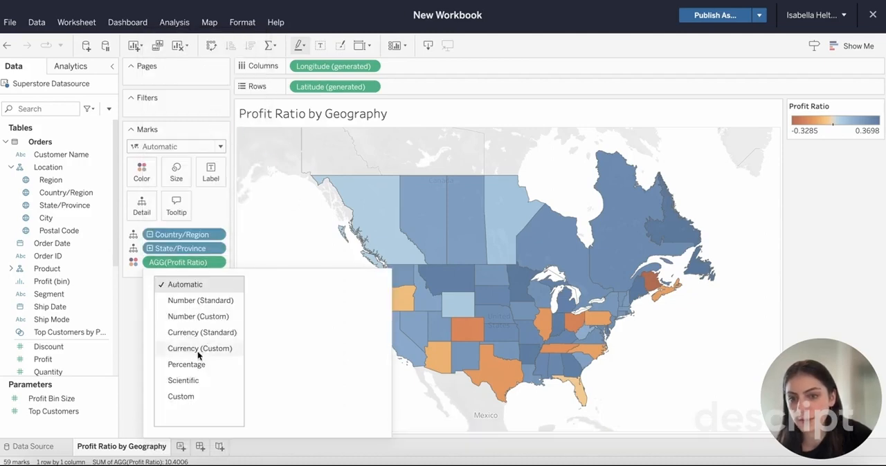
mouse_move(207, 285)
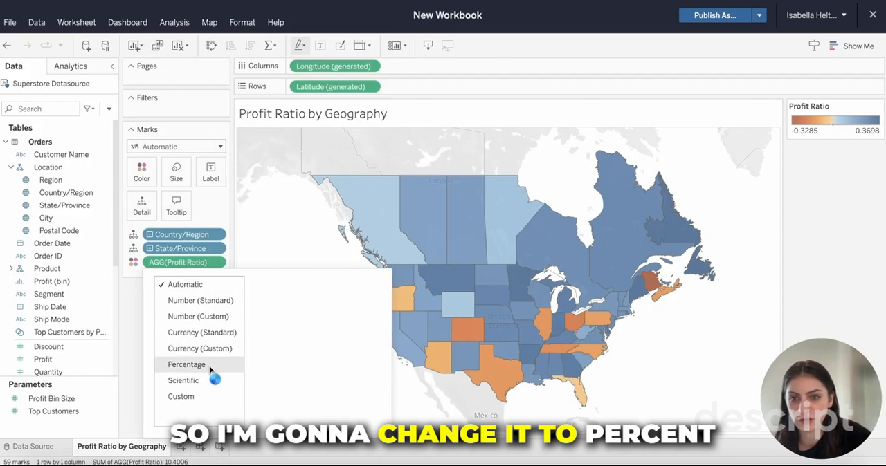
left_click(186, 365)
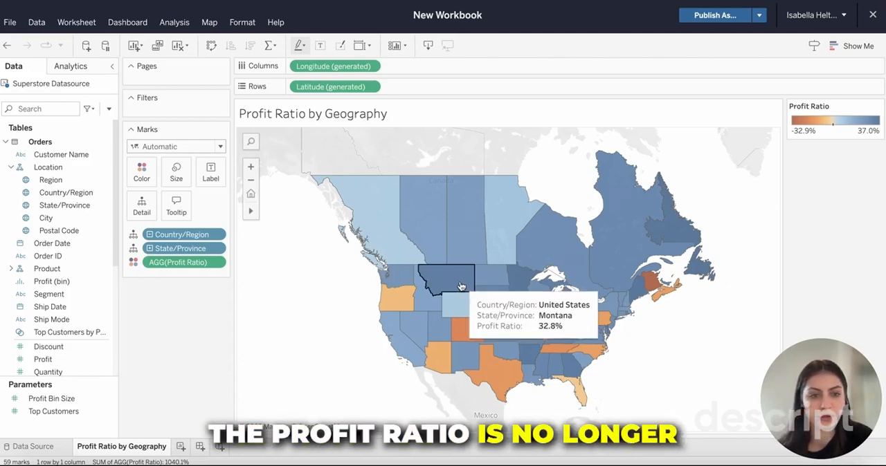
mouse_move(238, 306)
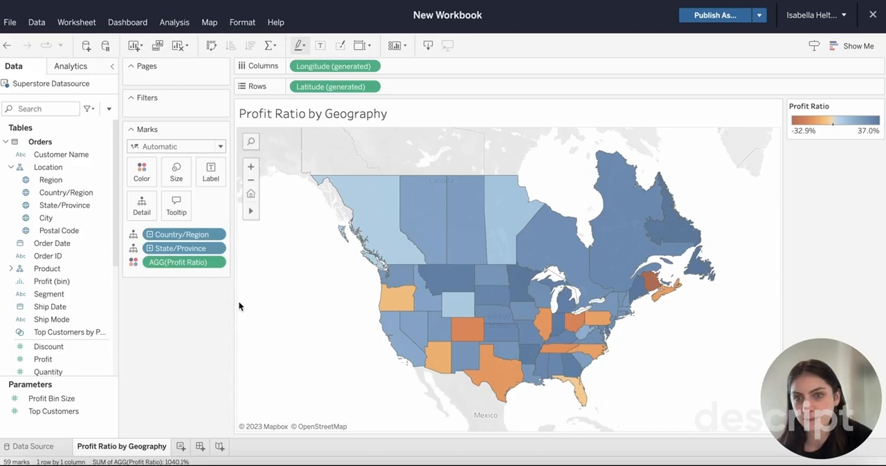
mouse_move(141, 172)
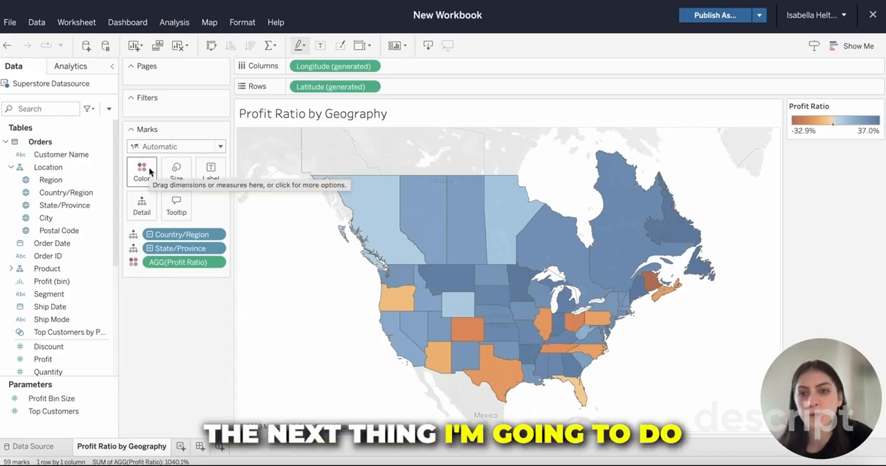
mouse_move(562, 349)
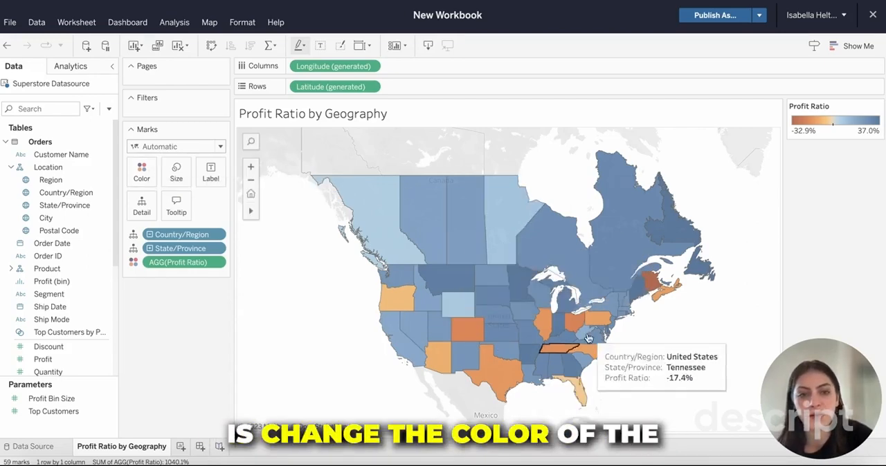
mouse_move(588, 338)
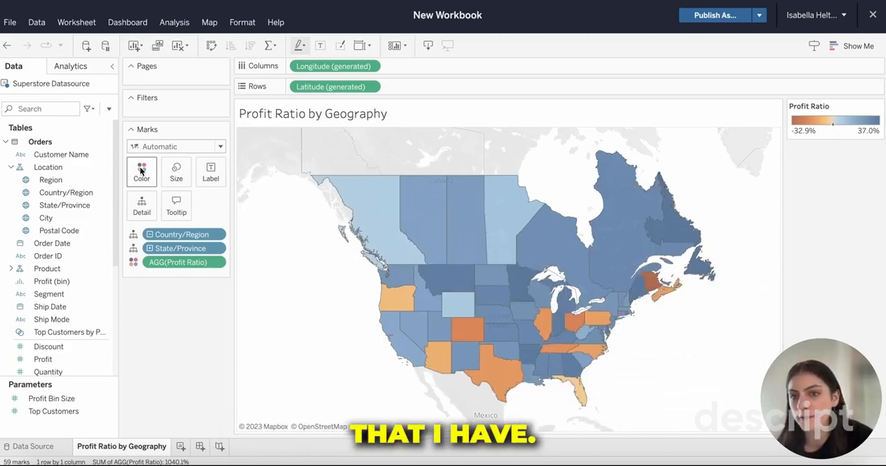
Apply the Red-Green Diverging palette to the map colours via Edit Colors
left_click(141, 172)
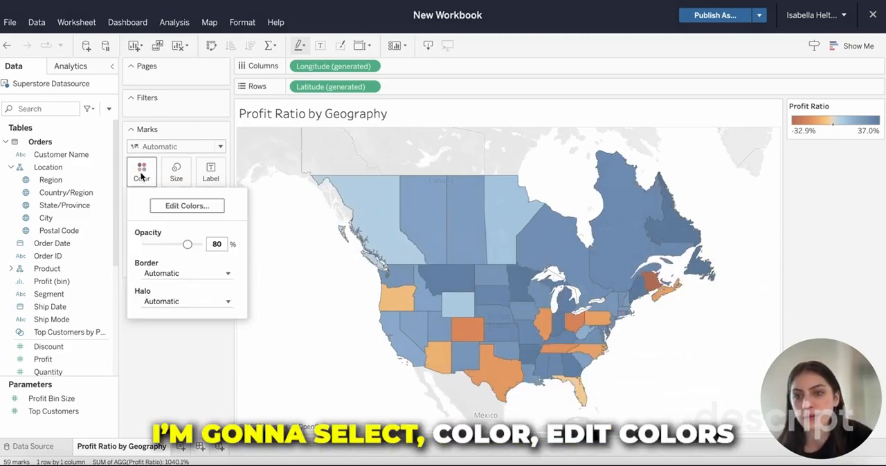
left_click(186, 205)
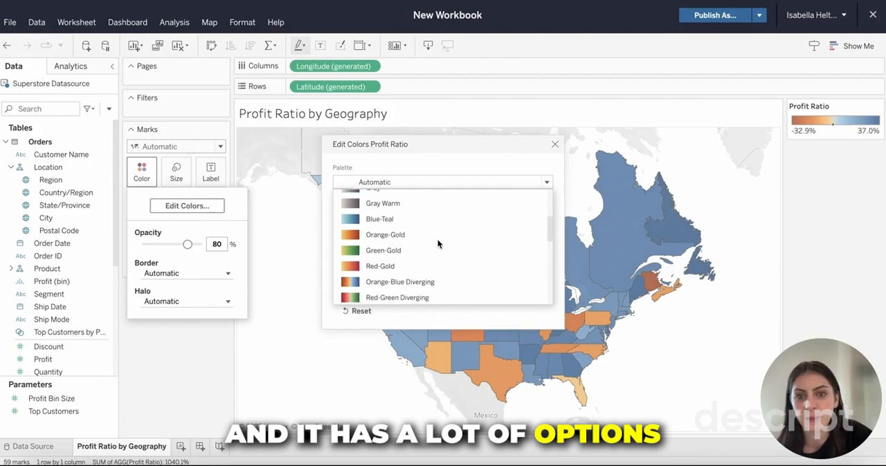
scroll("down", 3)
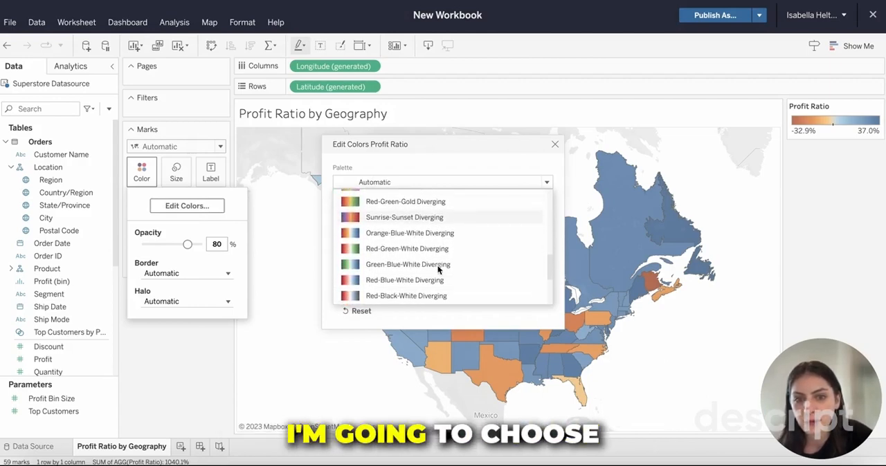
scroll("down", 3)
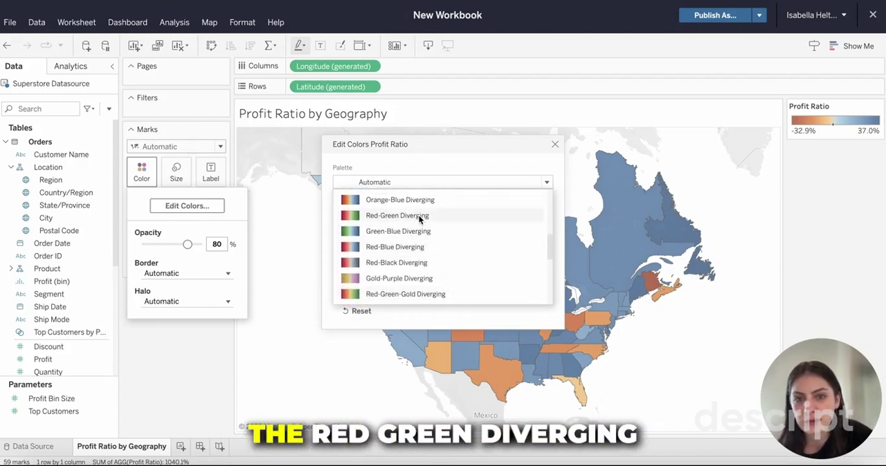
left_click(397, 215)
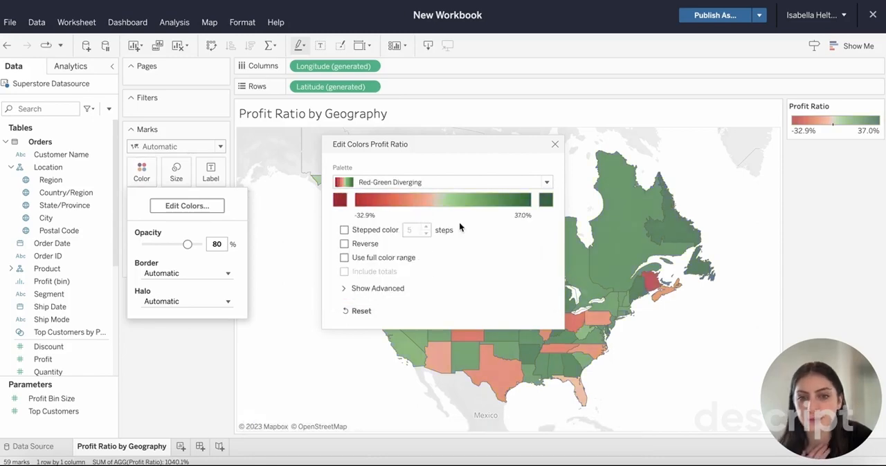
Fix the colour range to start at -0.5 and end at 0.5
left_click(377, 288)
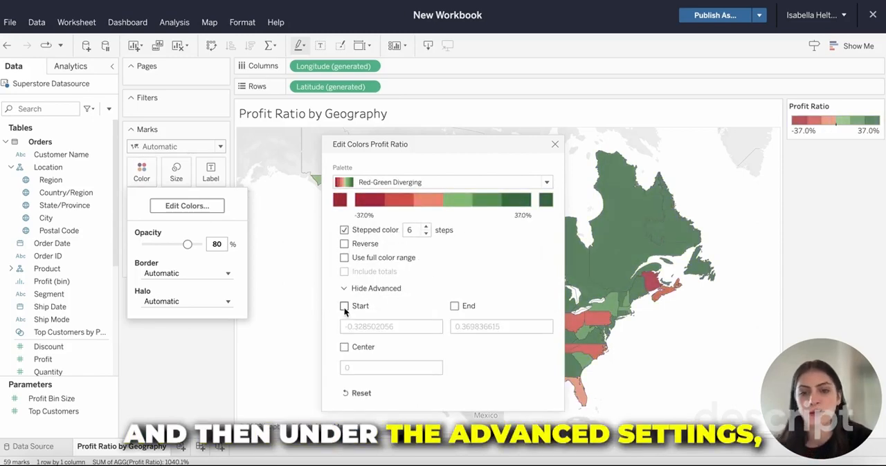
left_click(344, 306)
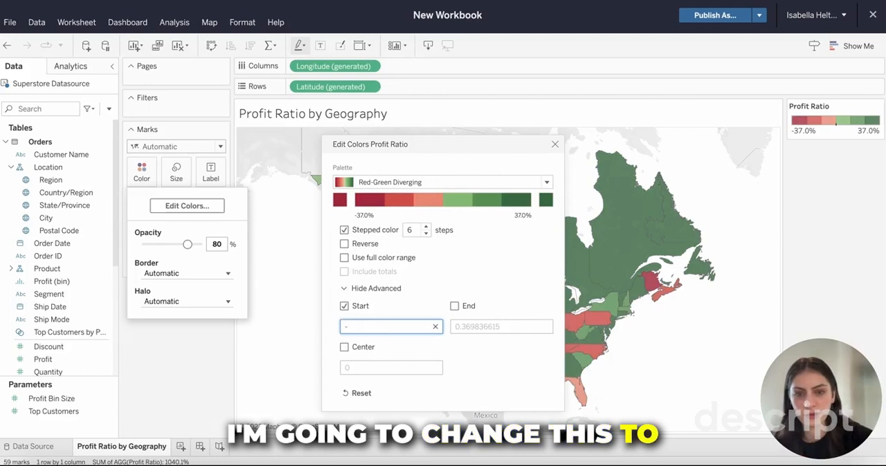
type("-0.5")
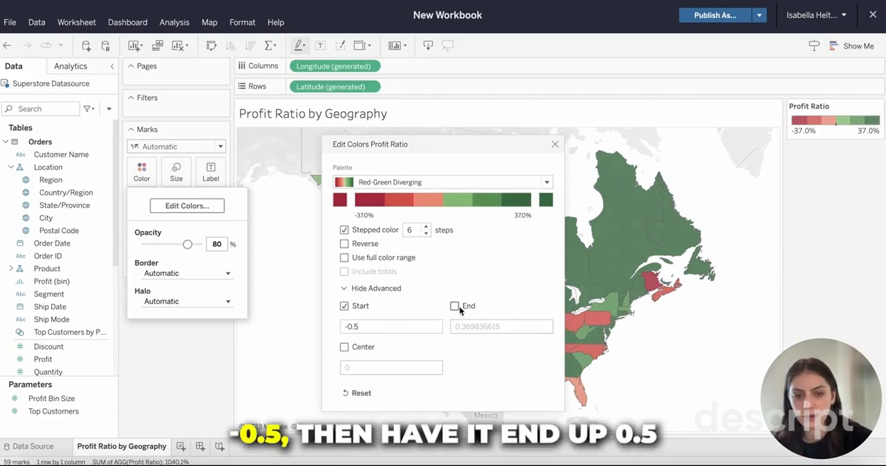
left_click(455, 306)
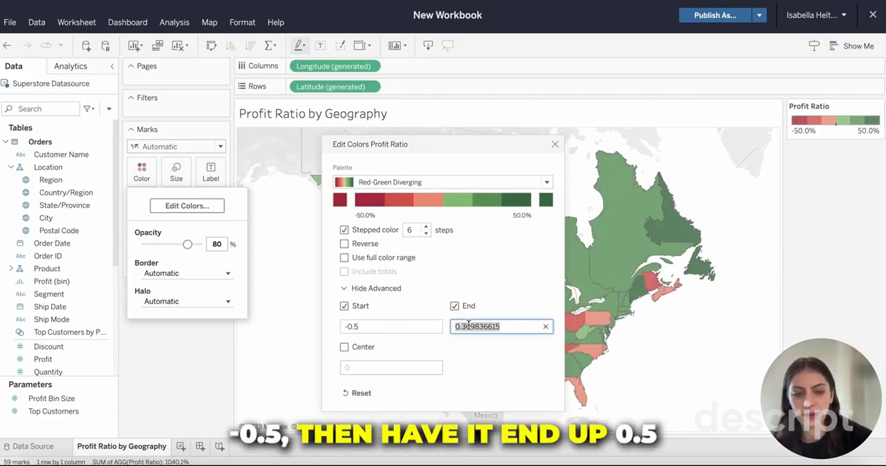
type("0.5")
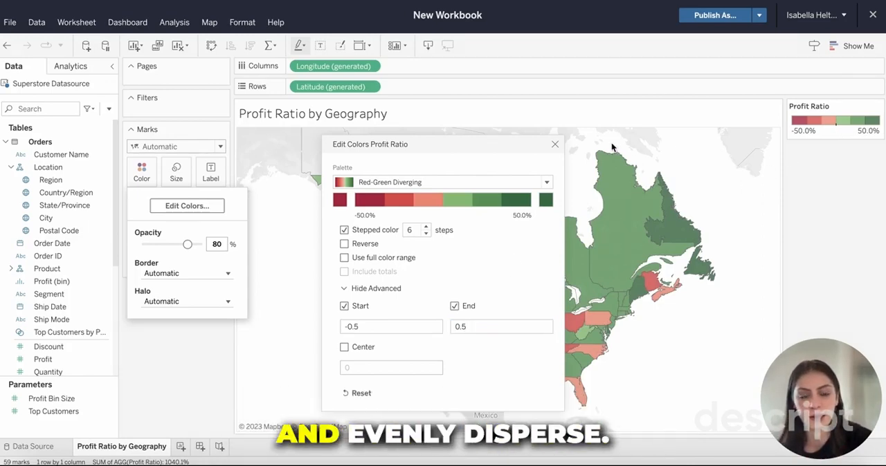
mouse_move(548, 145)
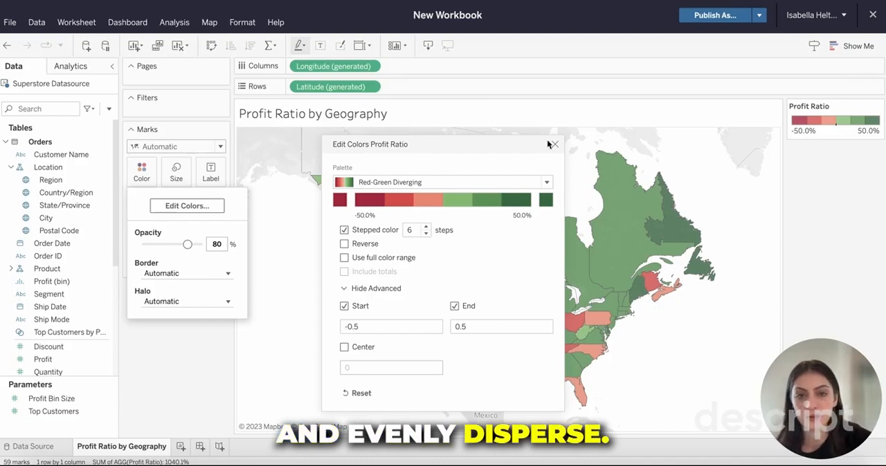